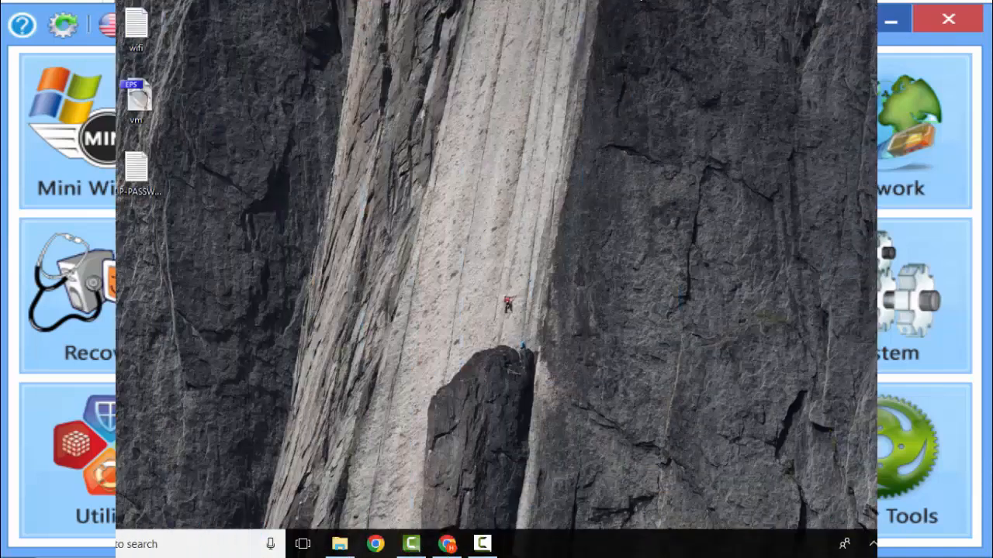
Step: Minimize the DLC Boot window so the Windows desktop shows
{"action": "left_click", "coordinate": [340, 544]}
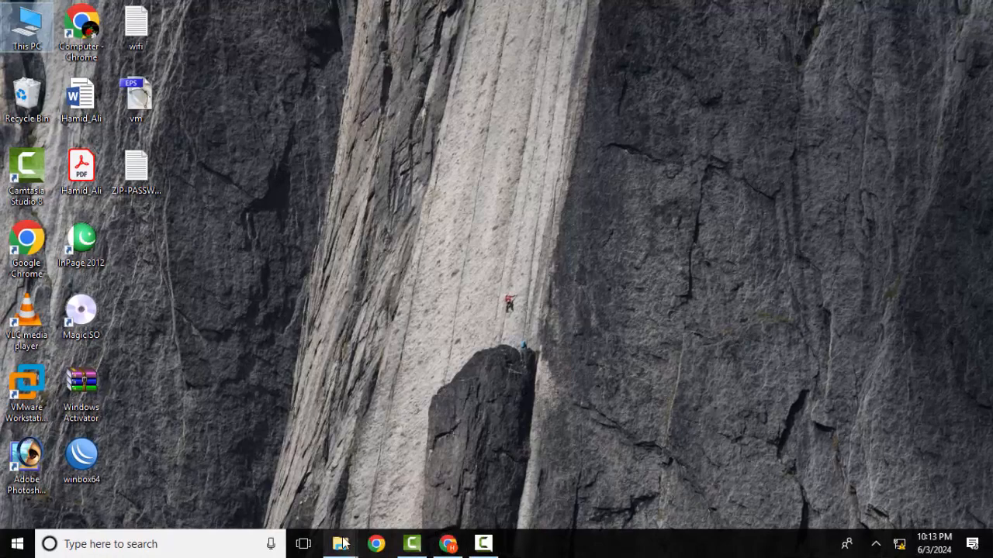
{"action": "mouse_move", "coordinate": [342, 541]}
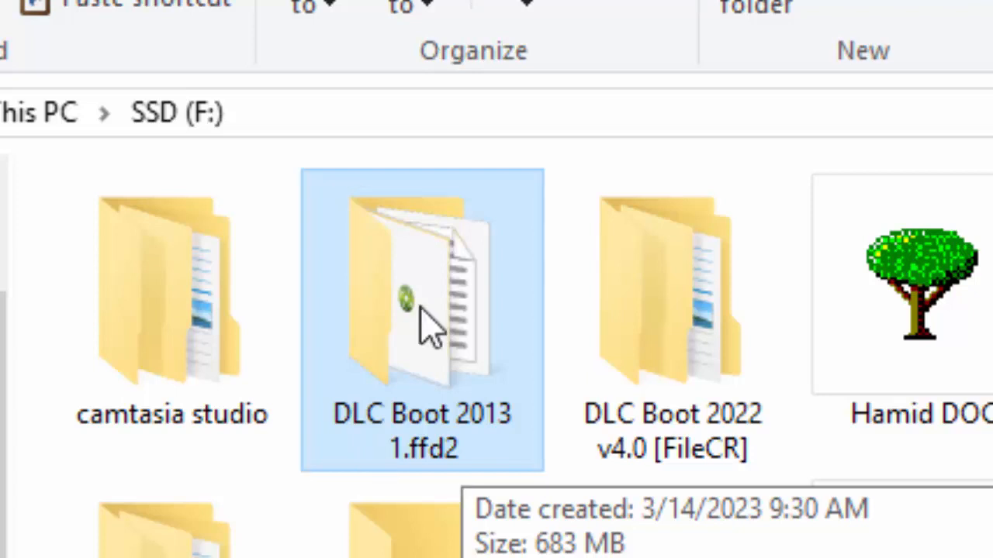
Step: Run DLC1Menu from the DLC Boot 2013 1.ffd2 folder as administrator
{"action": "double_click", "coordinate": [421, 298]}
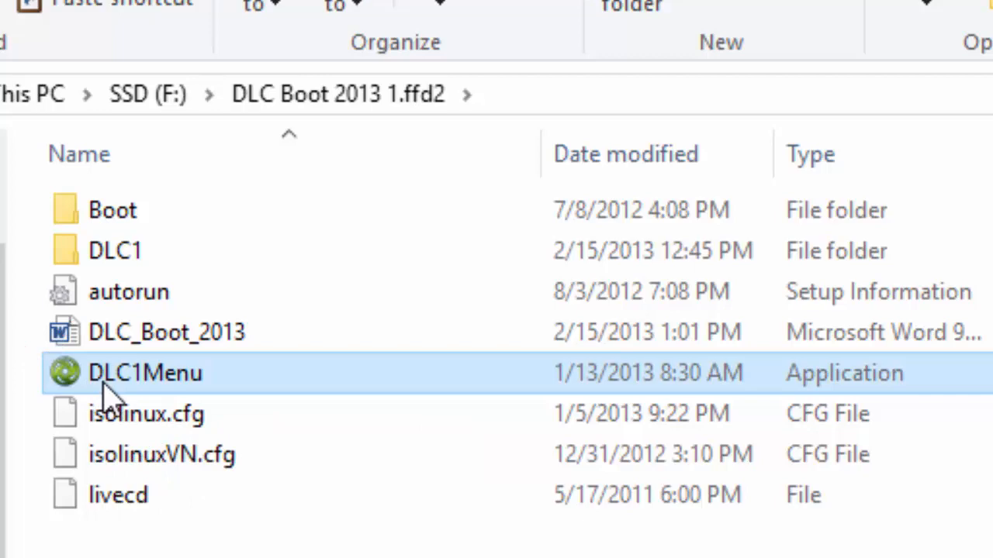
{"action": "right_click", "coordinate": [118, 373]}
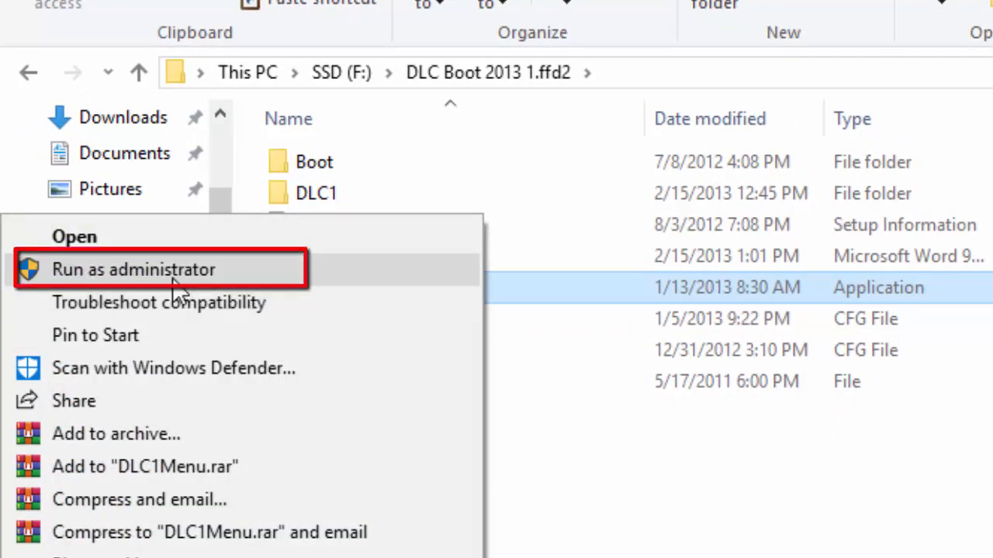
{"action": "left_click", "coordinate": [133, 270]}
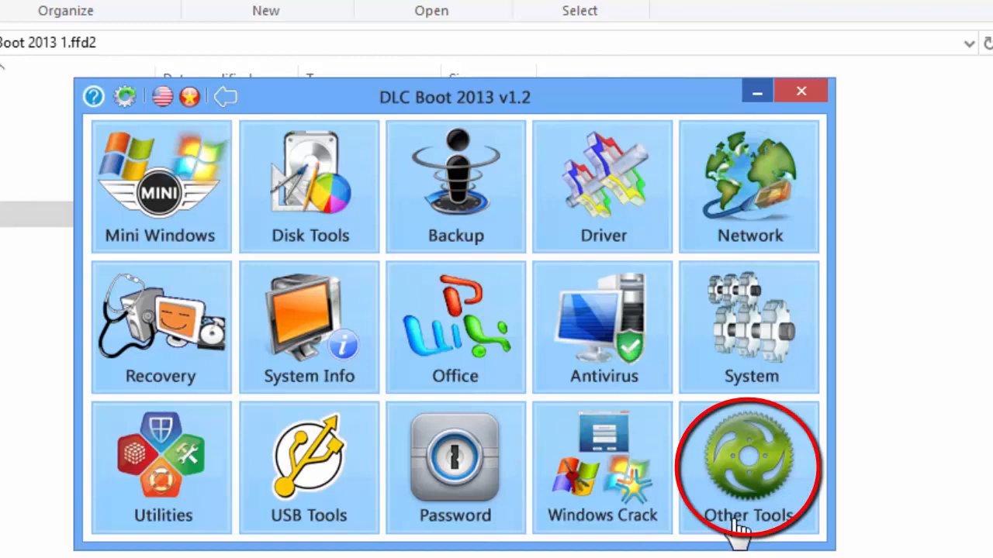
Step: Launch the USB Boot ISO tool from DLC Boot 2013's Other Tools
{"action": "left_click", "coordinate": [749, 466]}
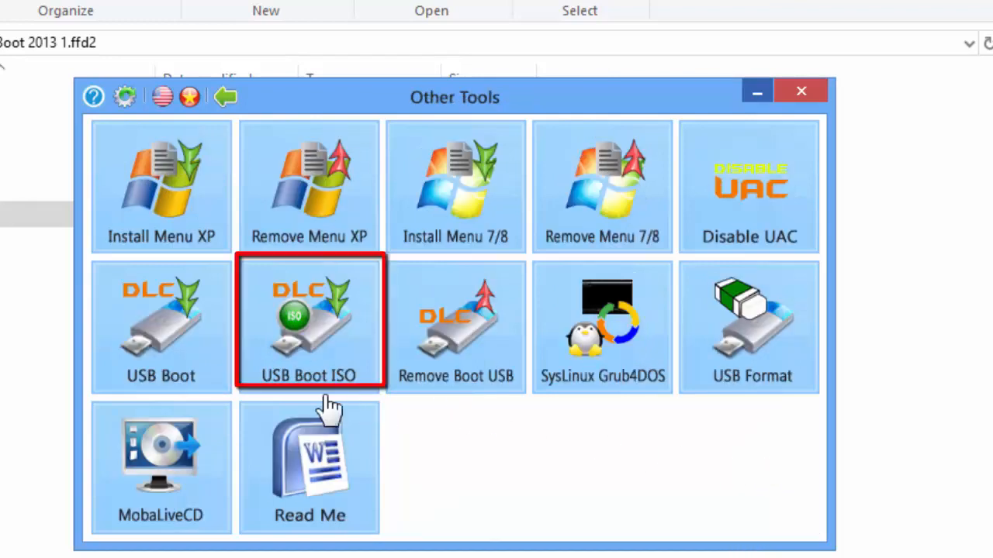
{"action": "mouse_move", "coordinate": [280, 407]}
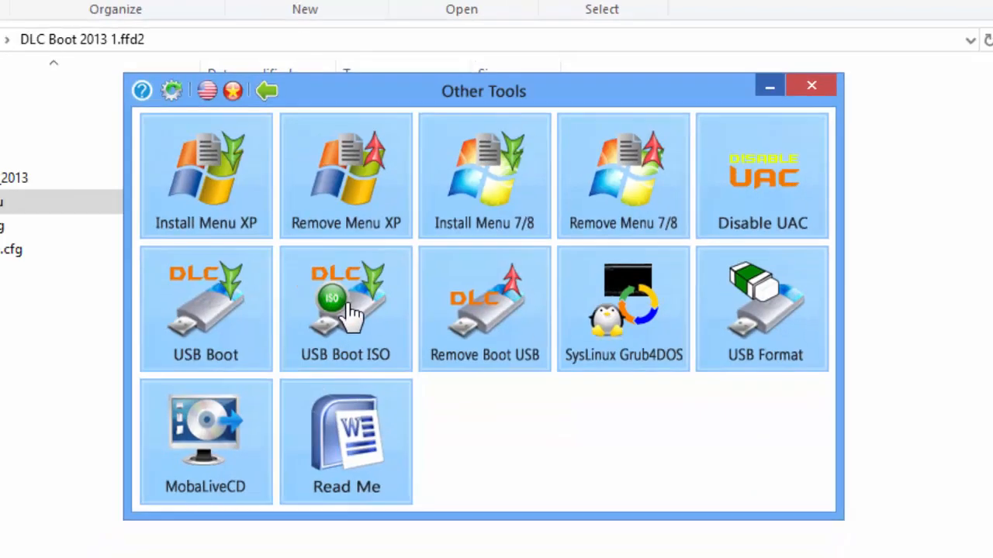
{"action": "left_click", "coordinate": [345, 309]}
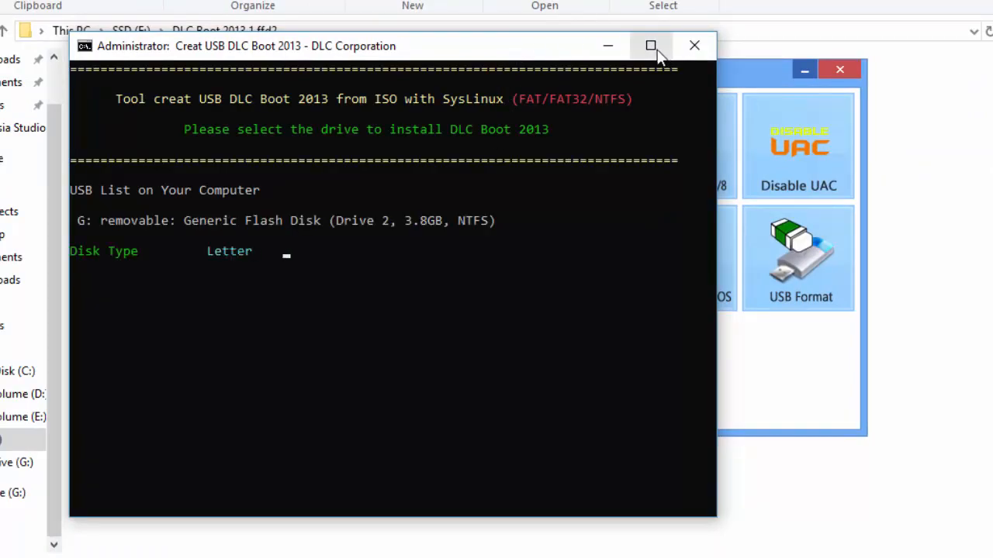
Step: Maximize the console, enter g as the target drive, and confirm with y
{"action": "left_click", "coordinate": [651, 45]}
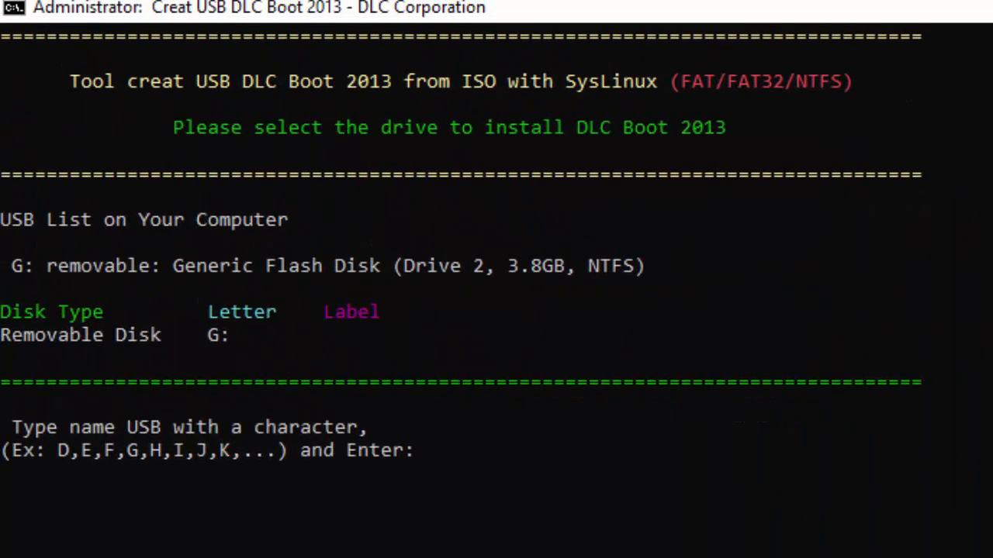
{"action": "mouse_move", "coordinate": [35, 470]}
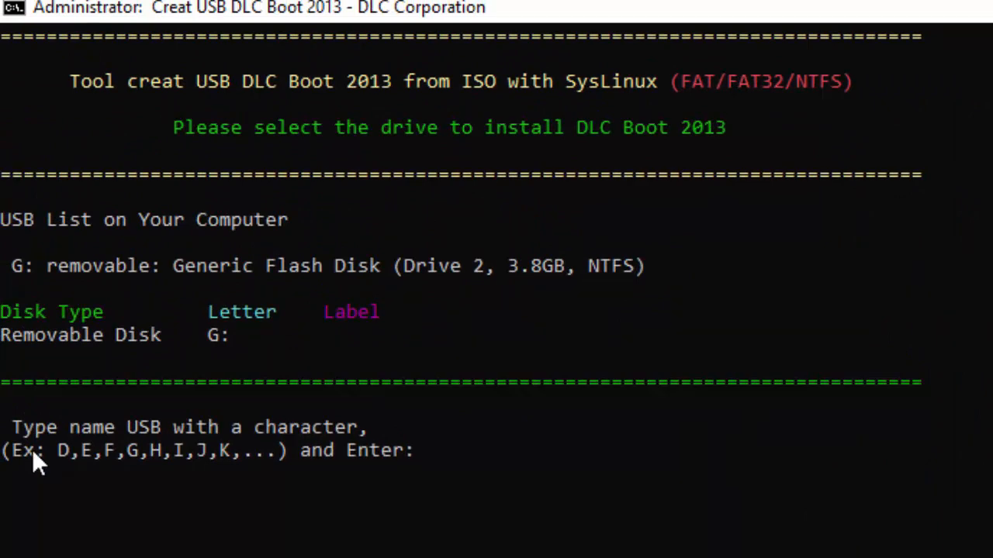
{"action": "mouse_move", "coordinate": [93, 237]}
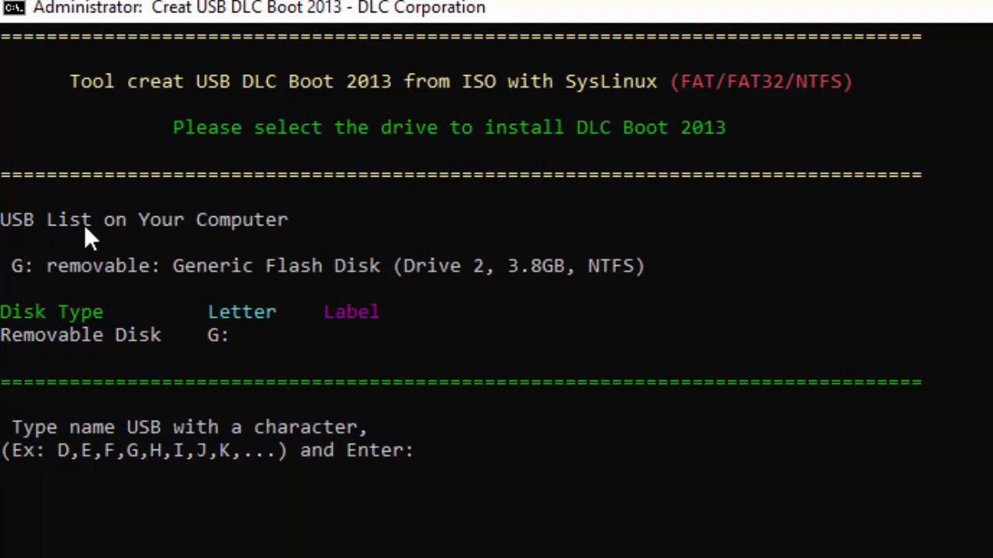
{"action": "mouse_move", "coordinate": [116, 282]}
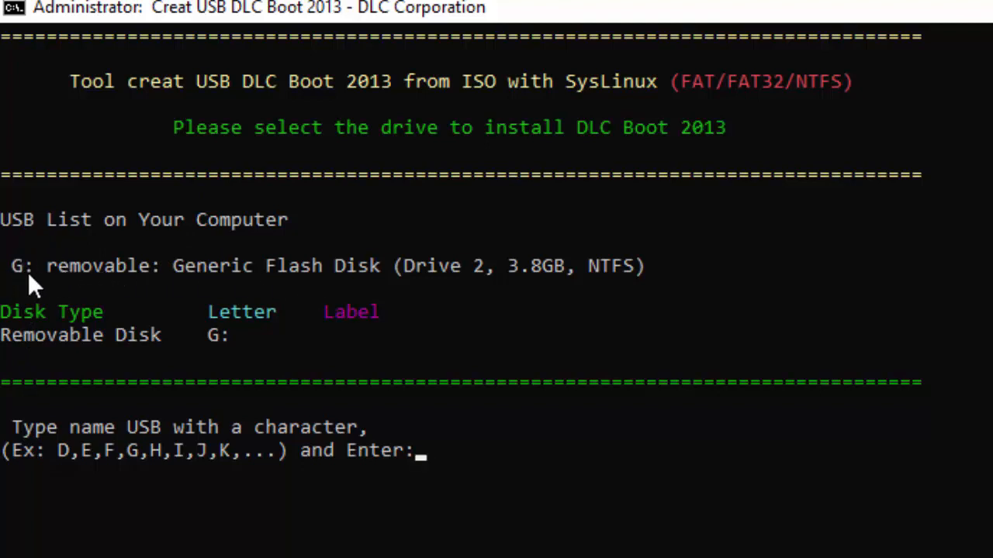
{"action": "mouse_move", "coordinate": [192, 298]}
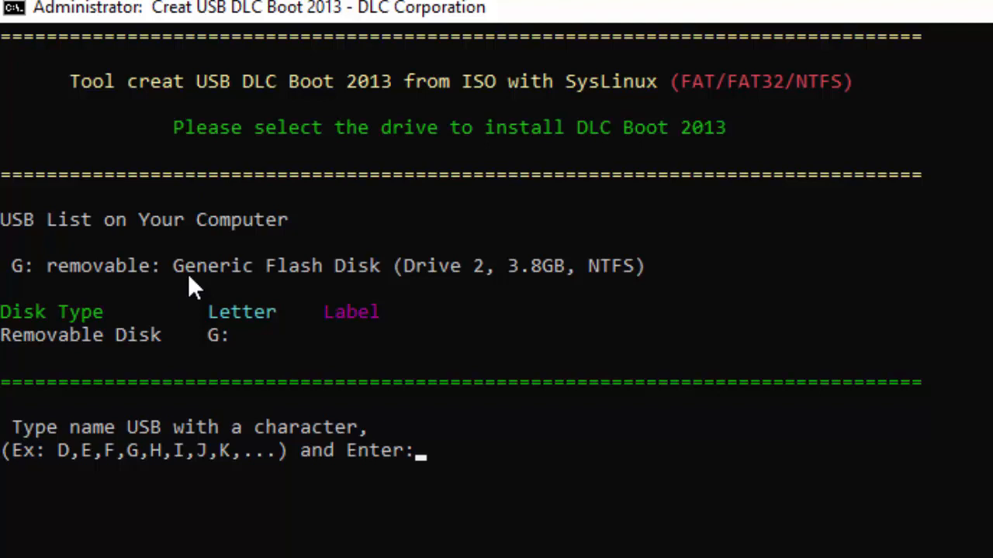
{"action": "mouse_move", "coordinate": [456, 530]}
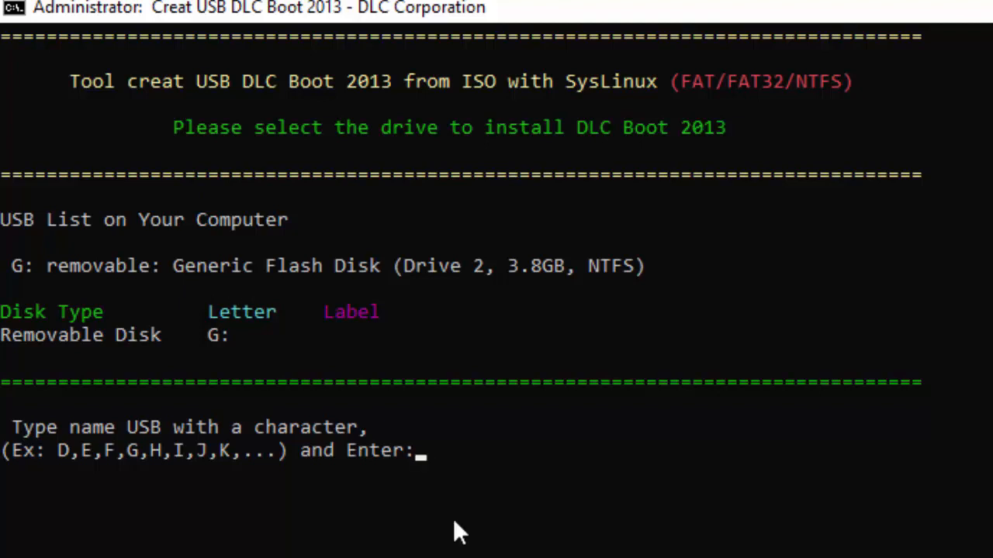
{"action": "type", "text": "g"}
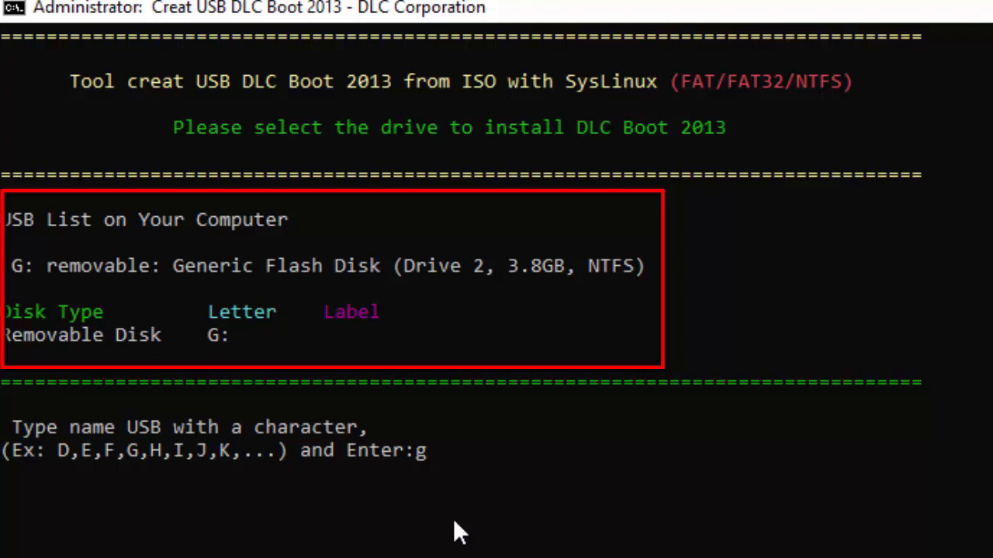
{"action": "key", "text": "Enter"}
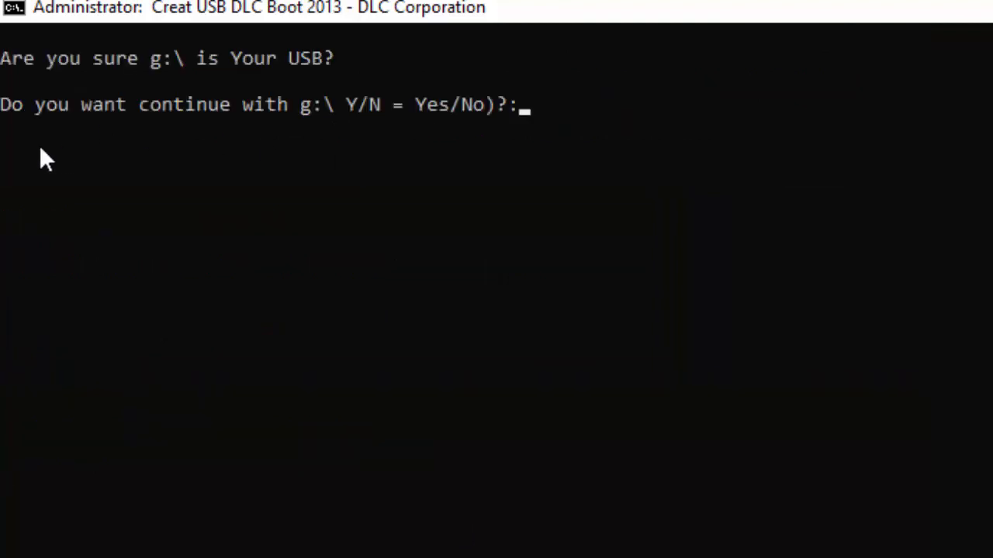
{"action": "mouse_move", "coordinate": [12, 143]}
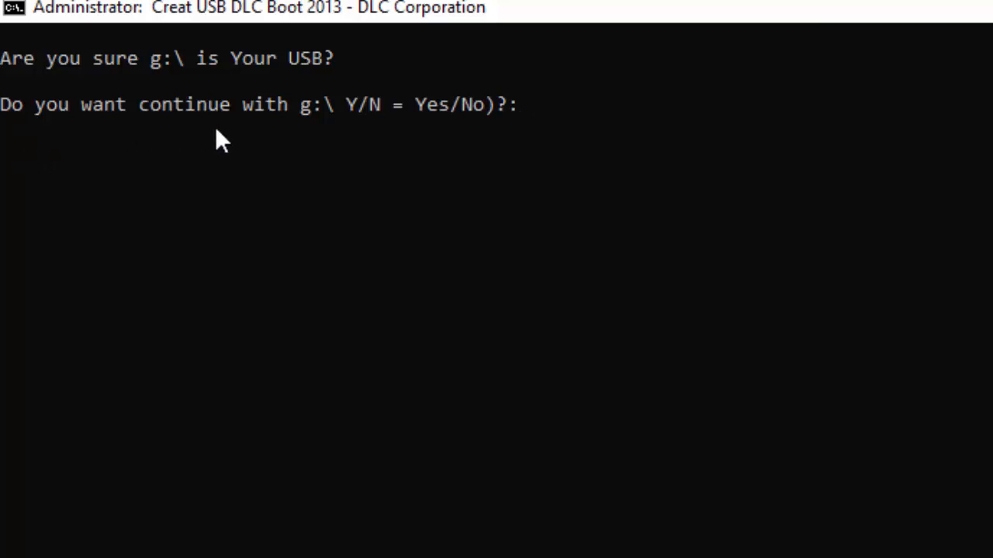
{"action": "mouse_move", "coordinate": [442, 146]}
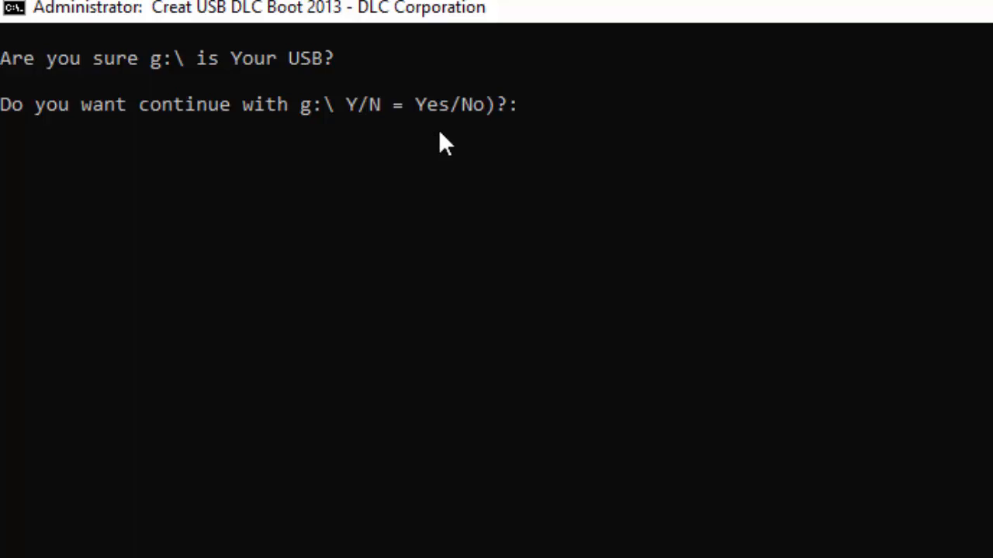
{"action": "type", "text": "y"}
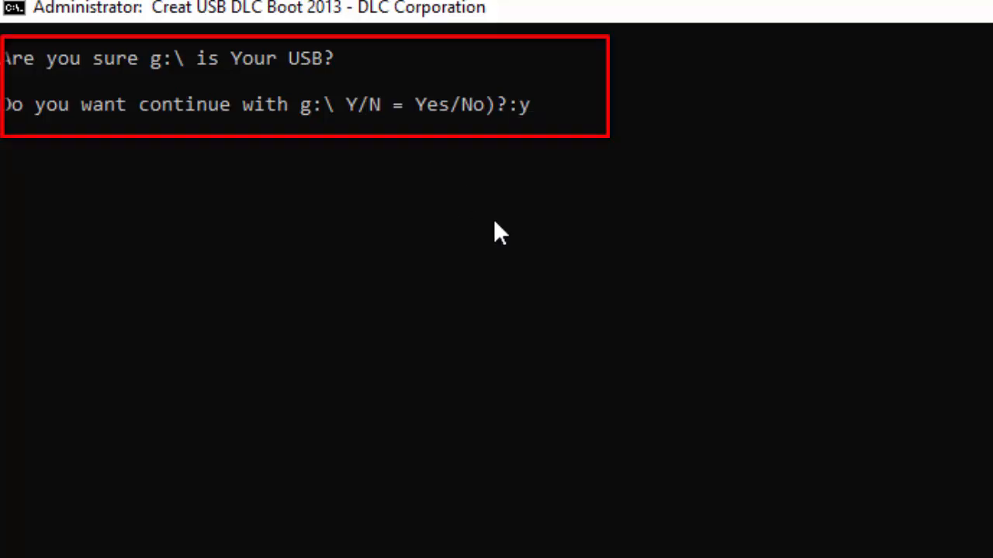
{"action": "key", "text": "Enter"}
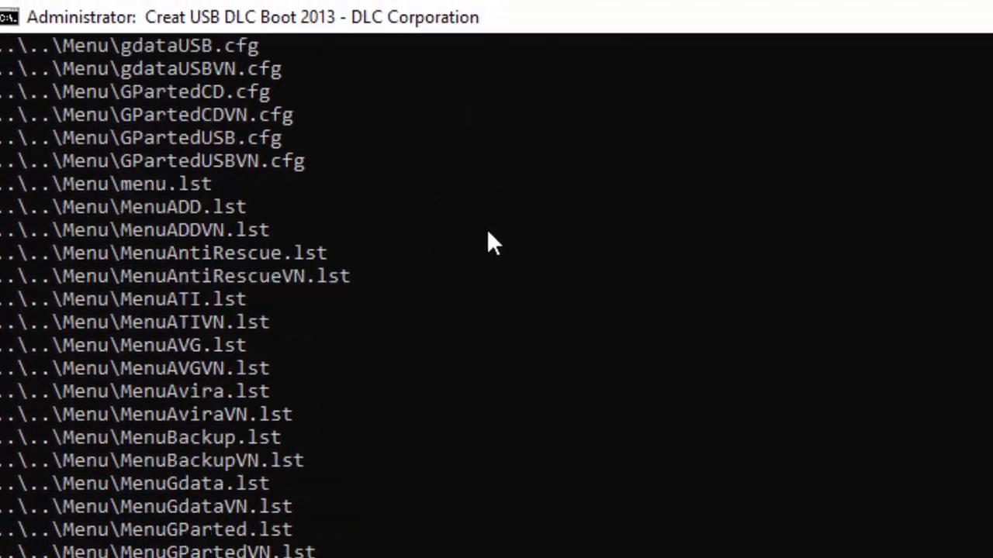
Step: Wait for Menu files to copy until the programs ISO drive prompt appears
{"action": "scroll", "scroll_direction": "down", "scroll_amount": 3}
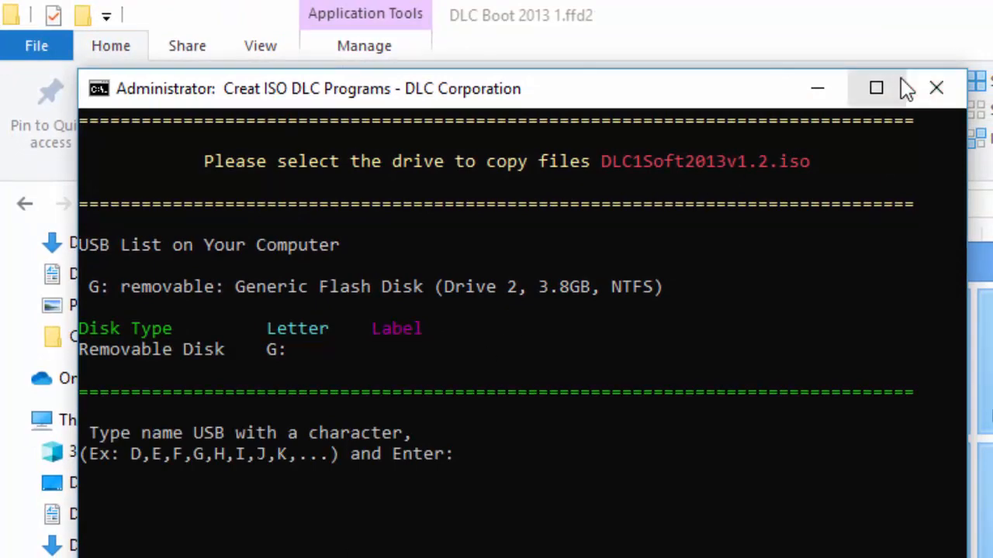
Step: Maximize the console and enter g as the drive for DLC1Soft2013v1.2.iso
{"action": "left_click", "coordinate": [874, 85]}
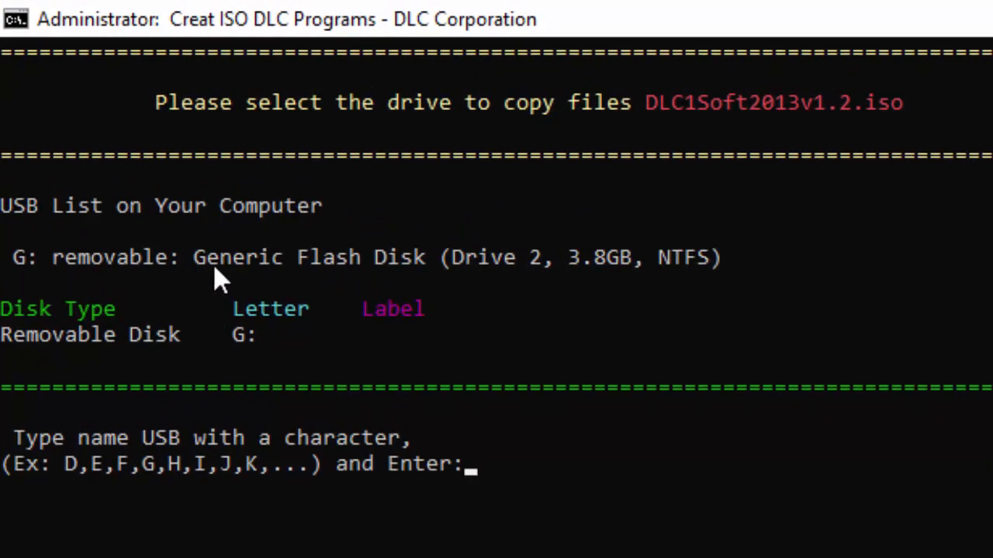
{"action": "mouse_move", "coordinate": [12, 277]}
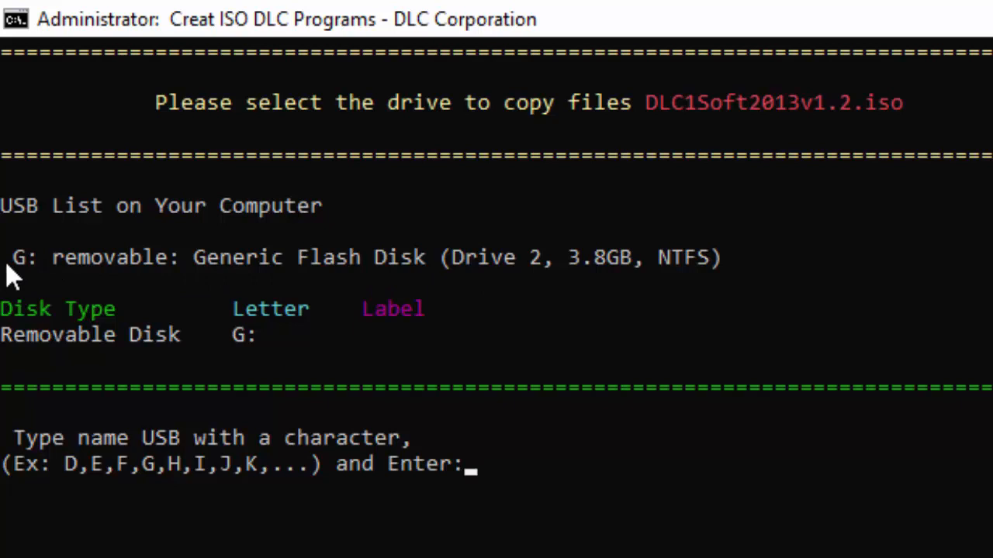
{"action": "mouse_move", "coordinate": [101, 294]}
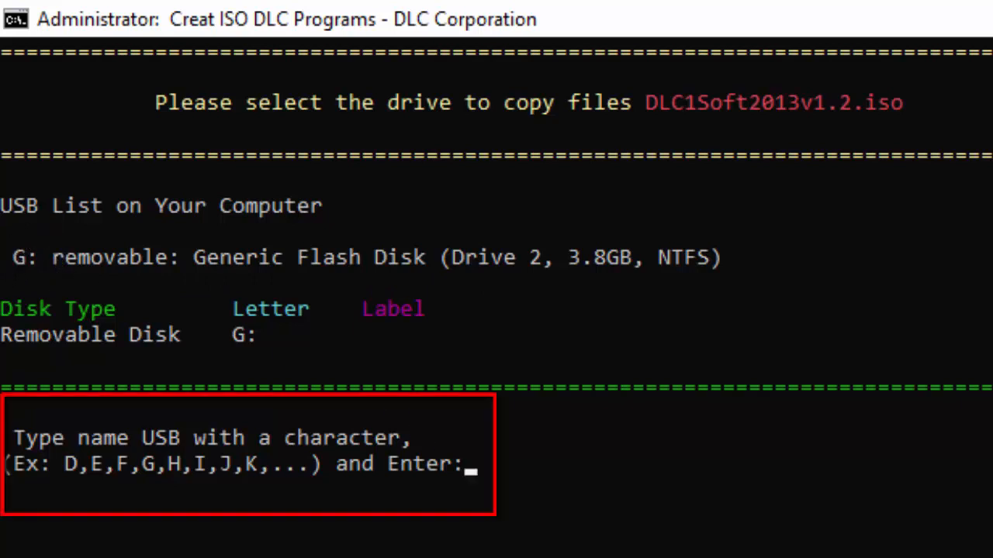
{"action": "type", "text": "g"}
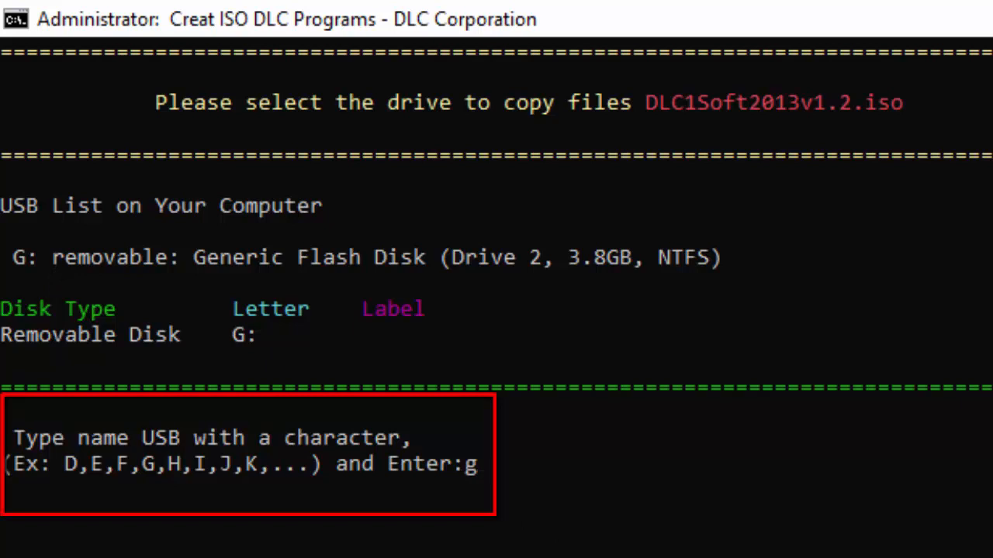
{"action": "mouse_move", "coordinate": [570, 532]}
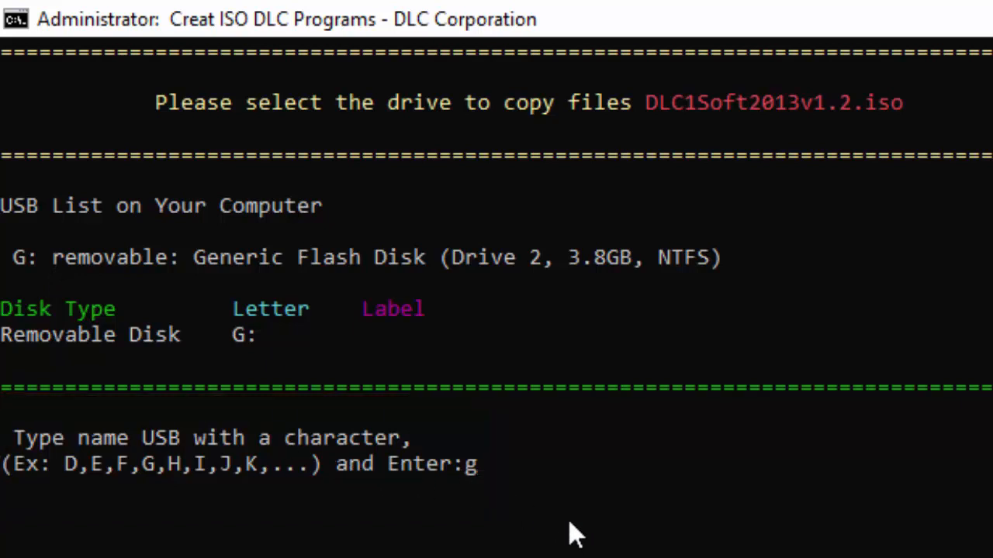
{"action": "key", "text": "Enter"}
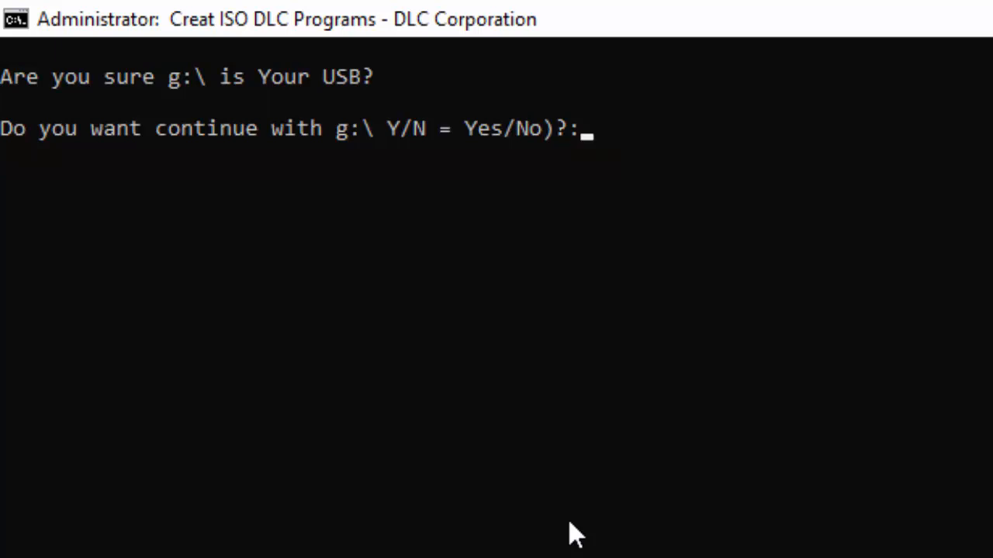
Step: Answer y to continue with g:\ and wait for 'Complete Create USB Boot'
{"action": "type", "text": "y"}
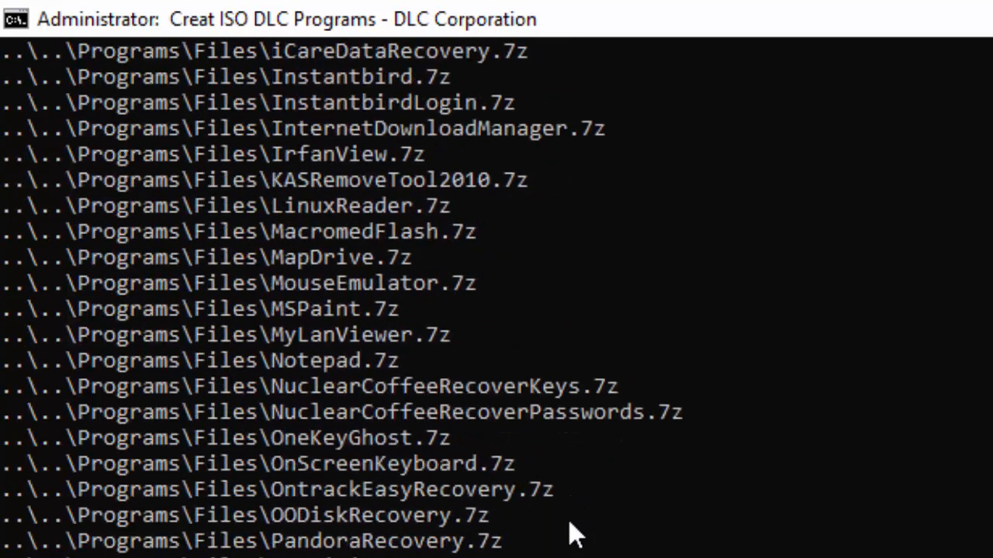
{"action": "scroll", "scroll_direction": "down", "scroll_amount": 3}
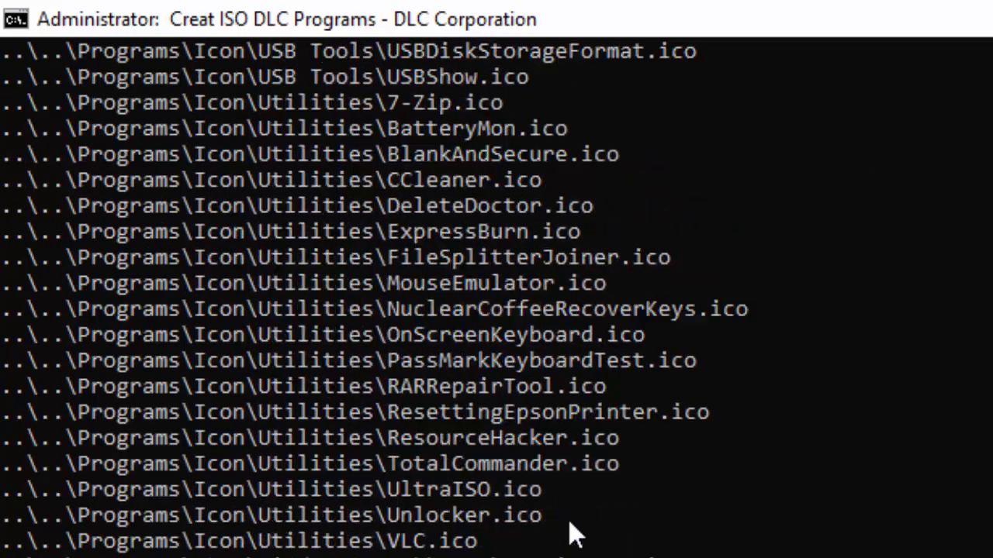
{"action": "scroll", "scroll_direction": "down", "scroll_amount": 3}
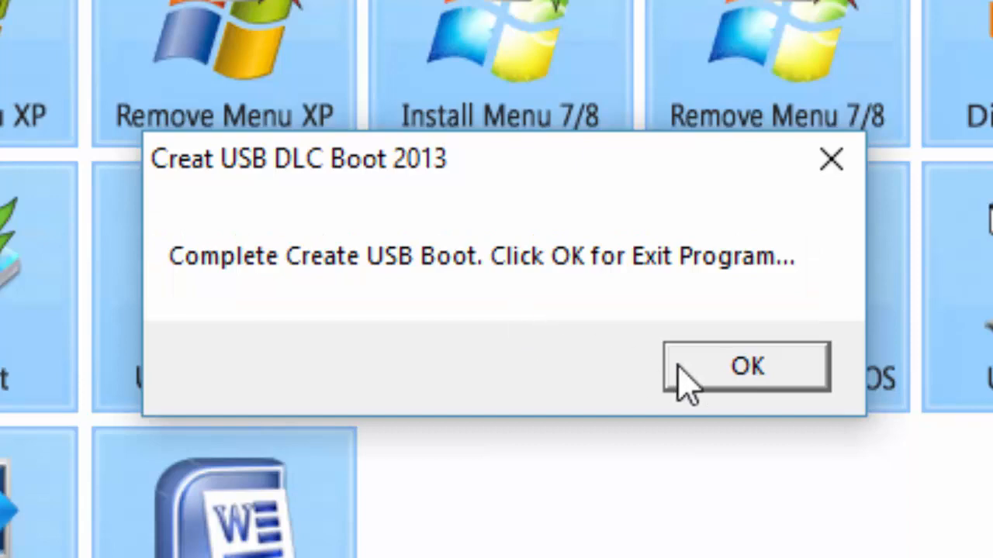
Step: Dismiss the completion box and launch DLCBoot from F:\DLC Boot 2022 v4.0
{"action": "left_click", "coordinate": [746, 366]}
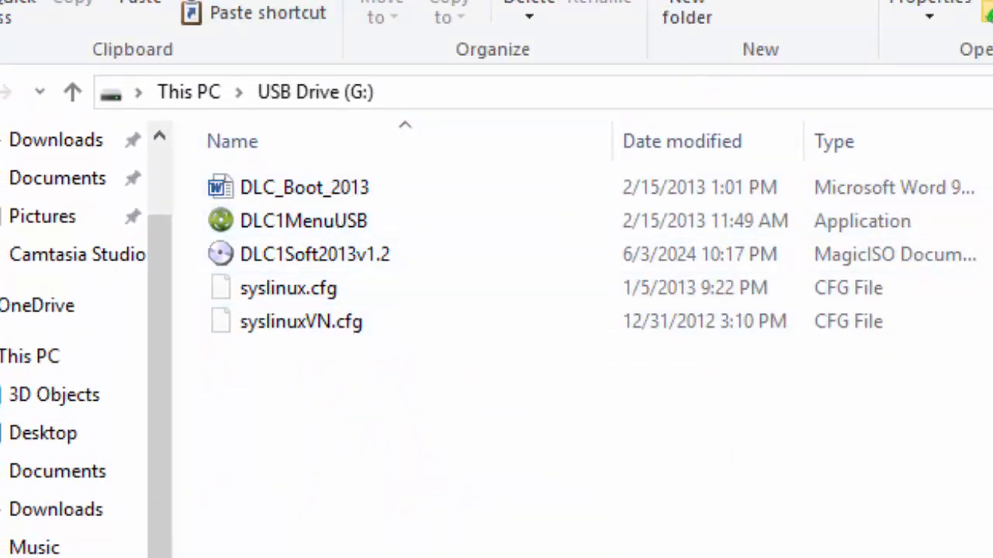
{"action": "left_click", "coordinate": [29, 356]}
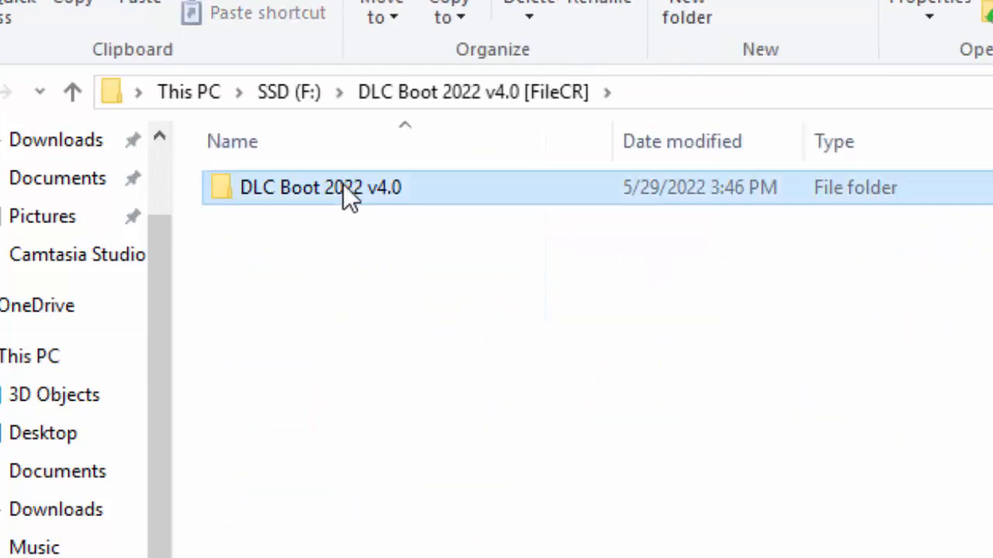
{"action": "double_click", "coordinate": [316, 188]}
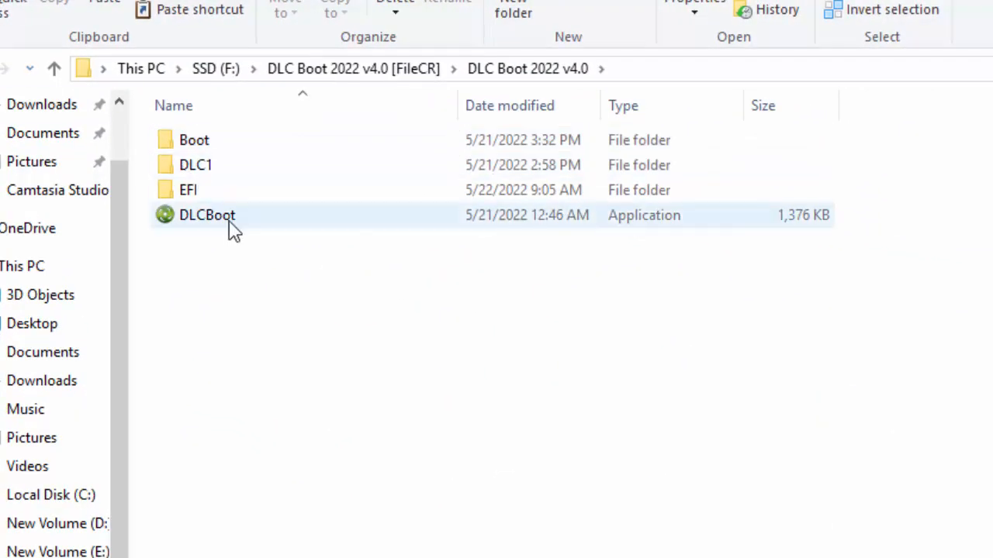
{"action": "right_click", "coordinate": [207, 215]}
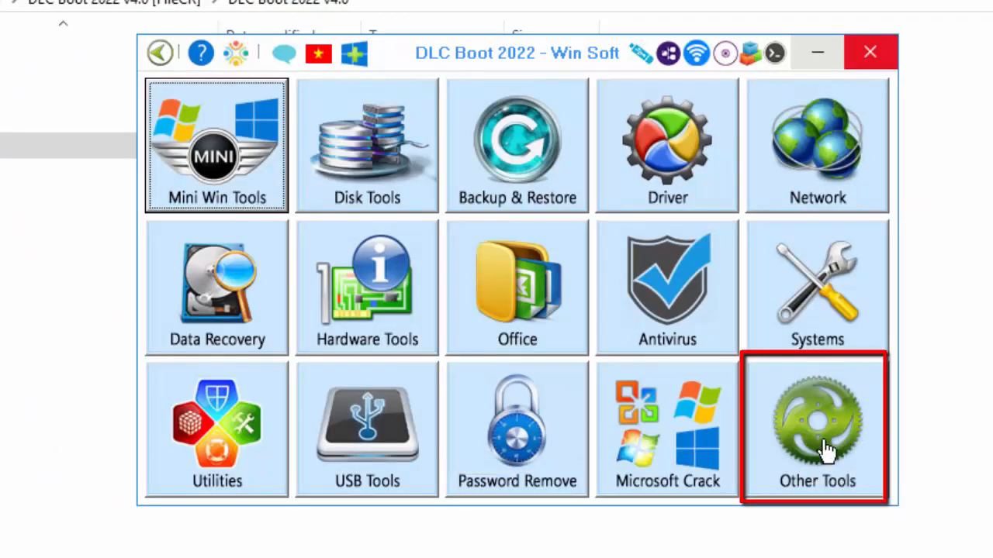
Step: Open Qemu Boot from Other Tools and select HDD media, flash disk G:
{"action": "left_click", "coordinate": [816, 429]}
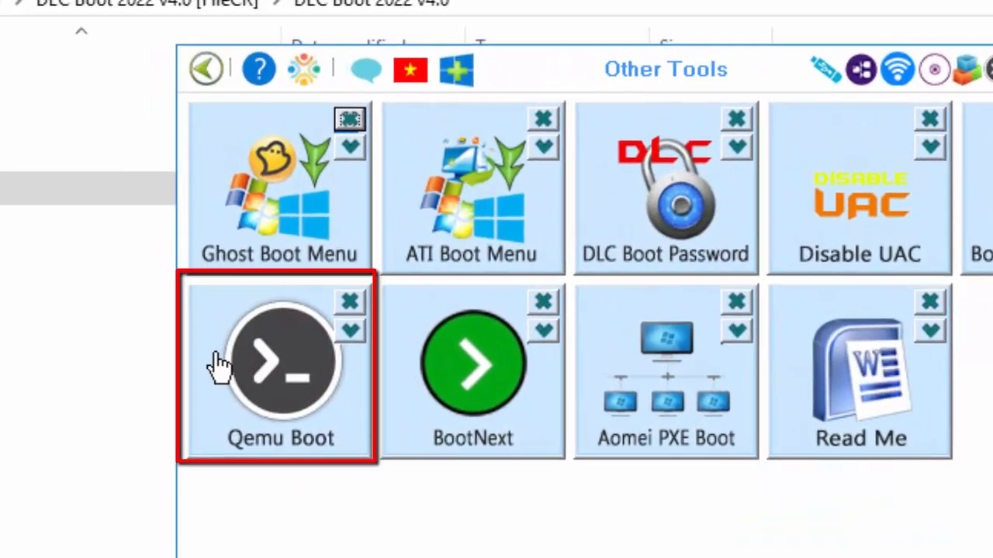
{"action": "mouse_move", "coordinate": [271, 361]}
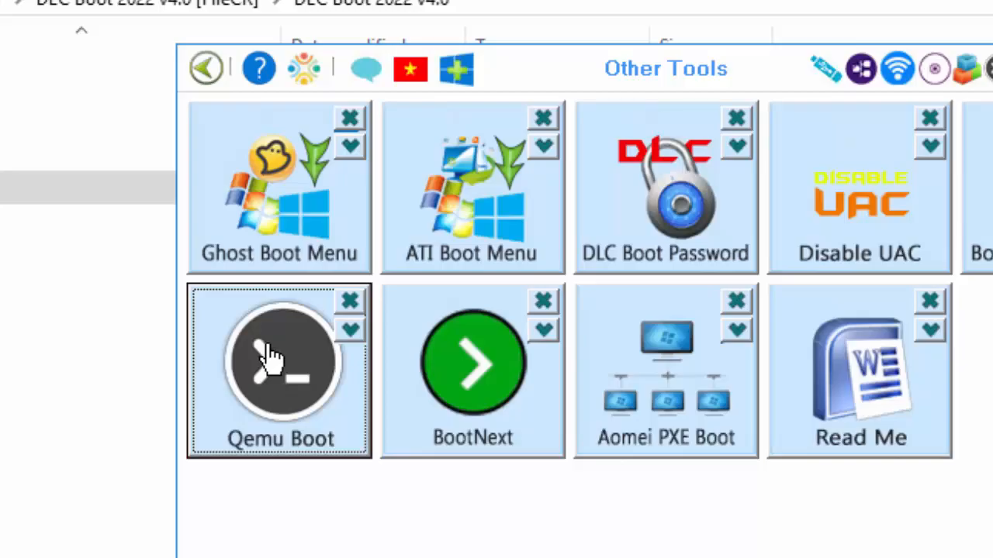
{"action": "left_click", "coordinate": [279, 363]}
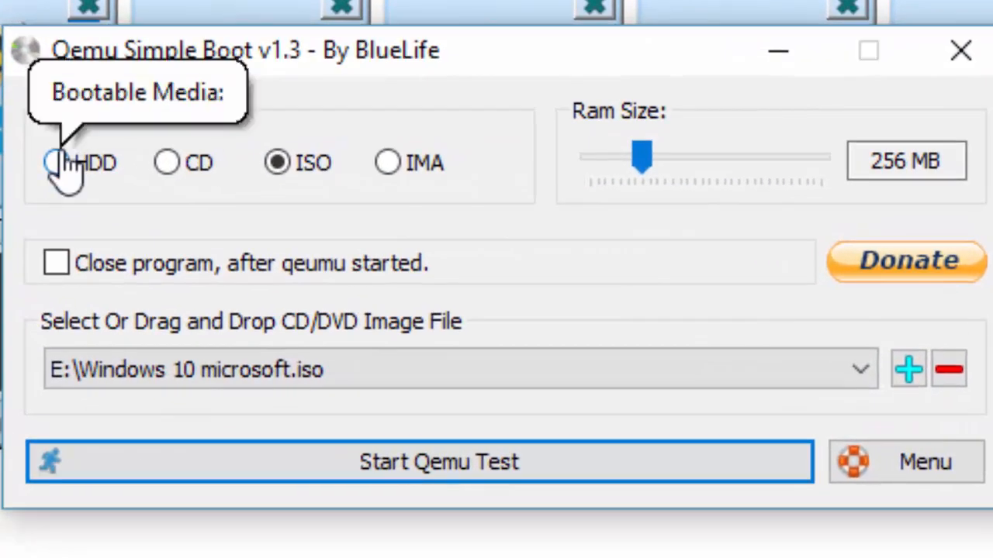
{"action": "left_click", "coordinate": [54, 164]}
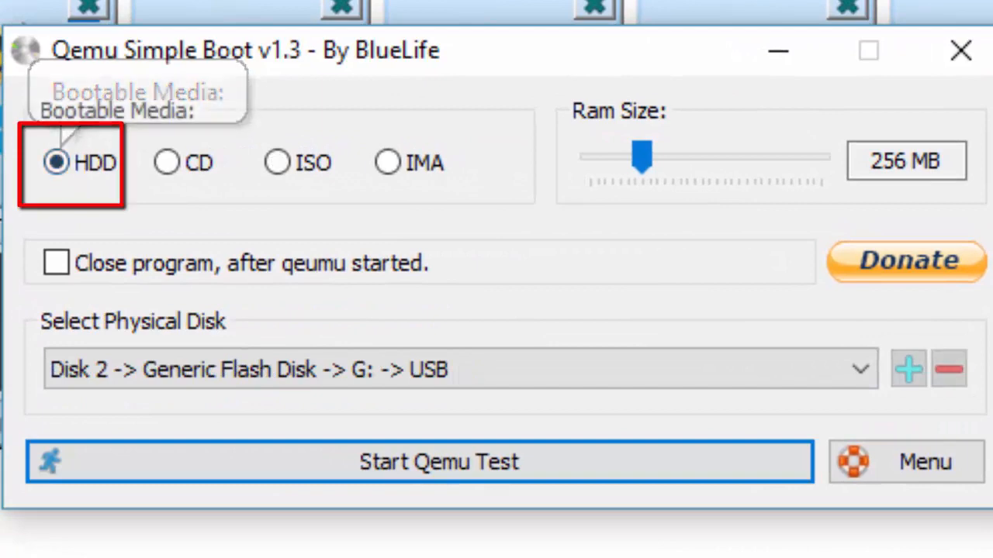